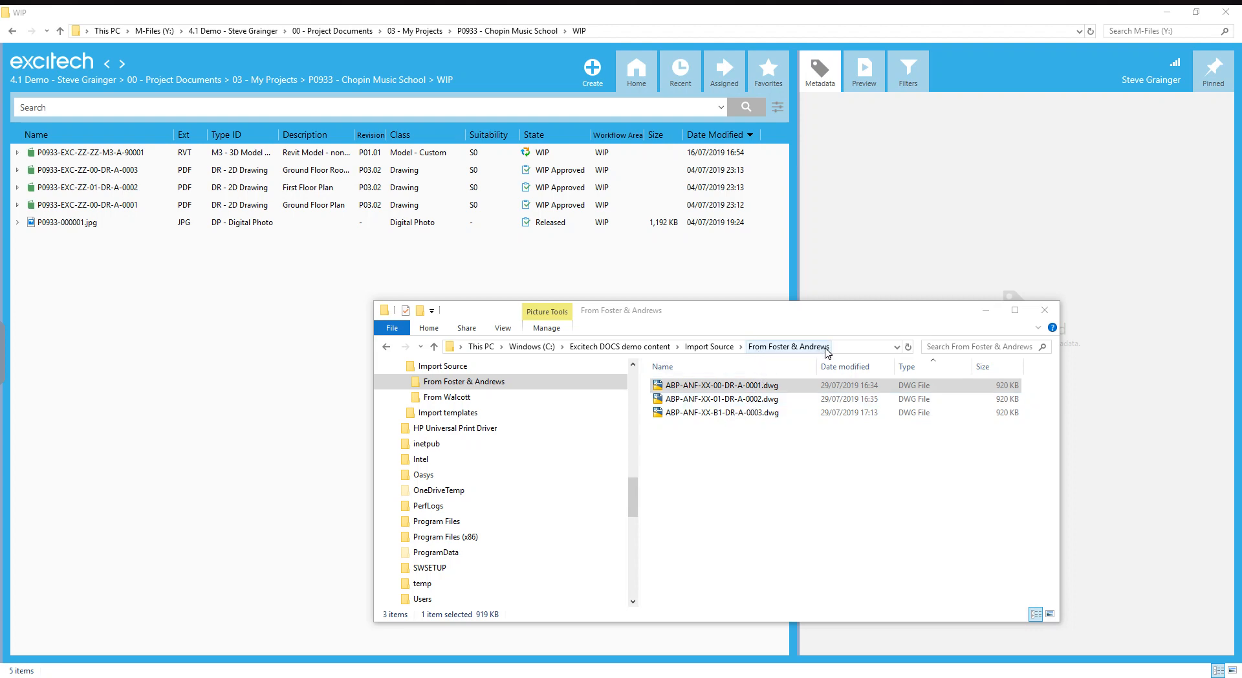
Select the three Foster & Andrews DWG drawing files for import
left_click(718, 385)
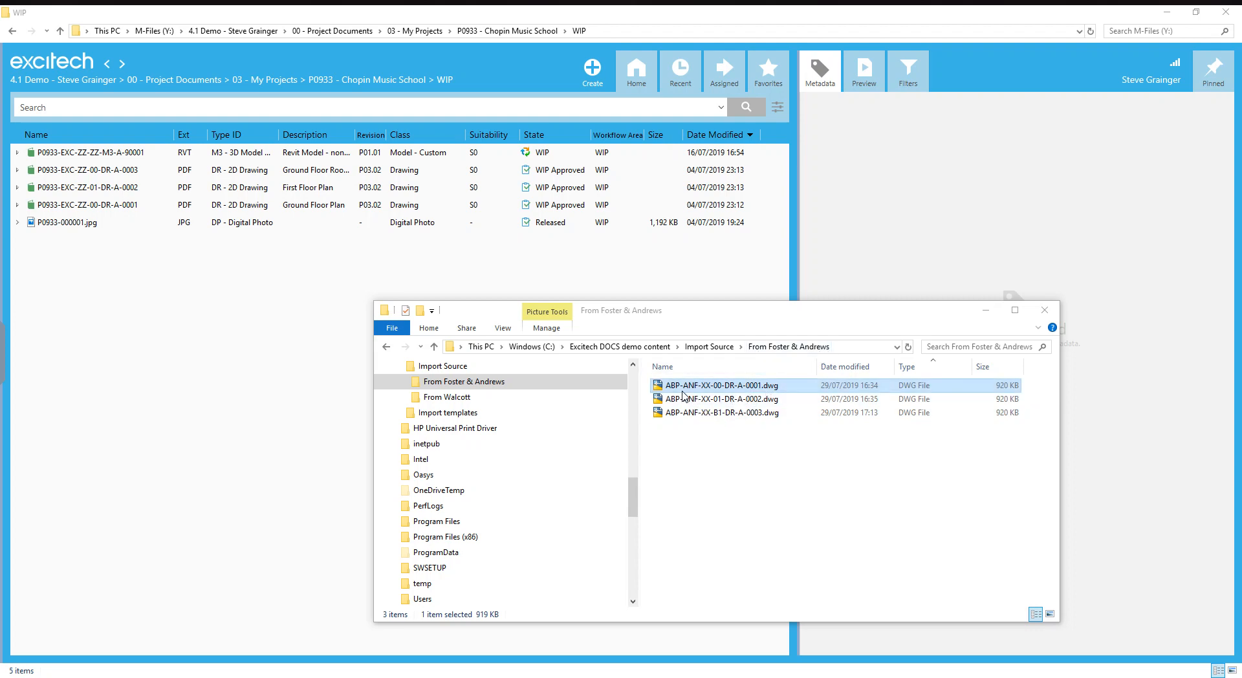
left_click(723, 399)
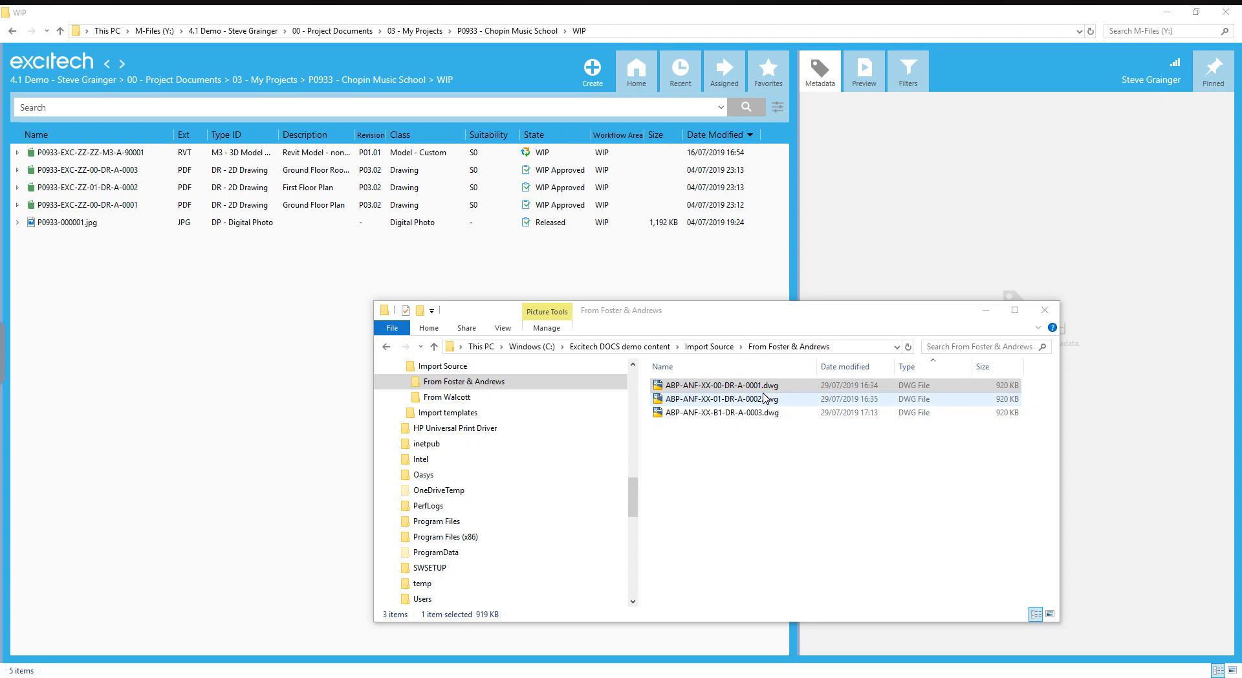
left_click(717, 413)
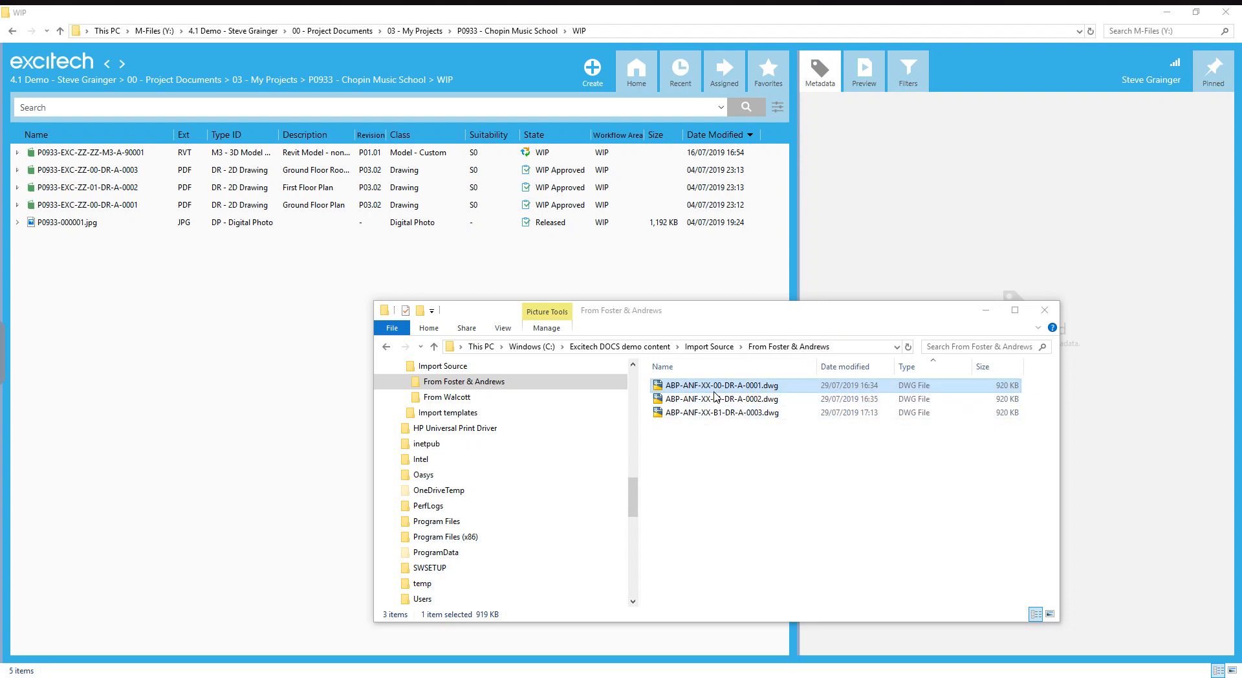
left_click(721, 398)
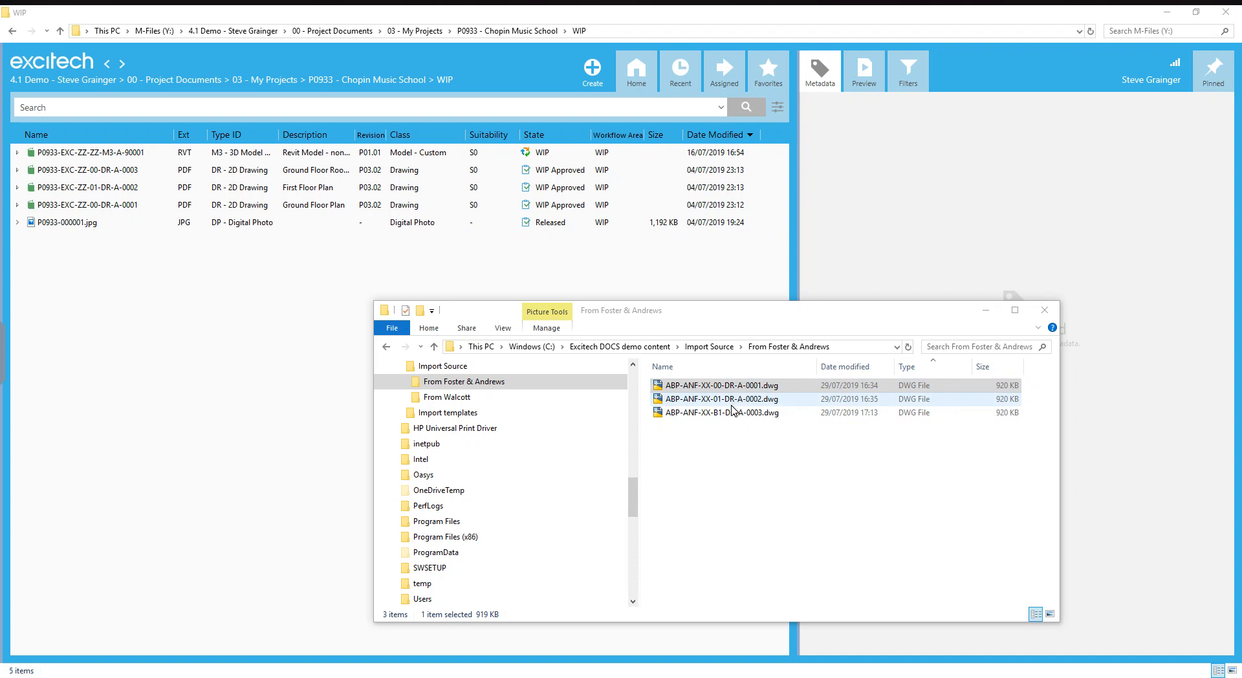
left_click(719, 411)
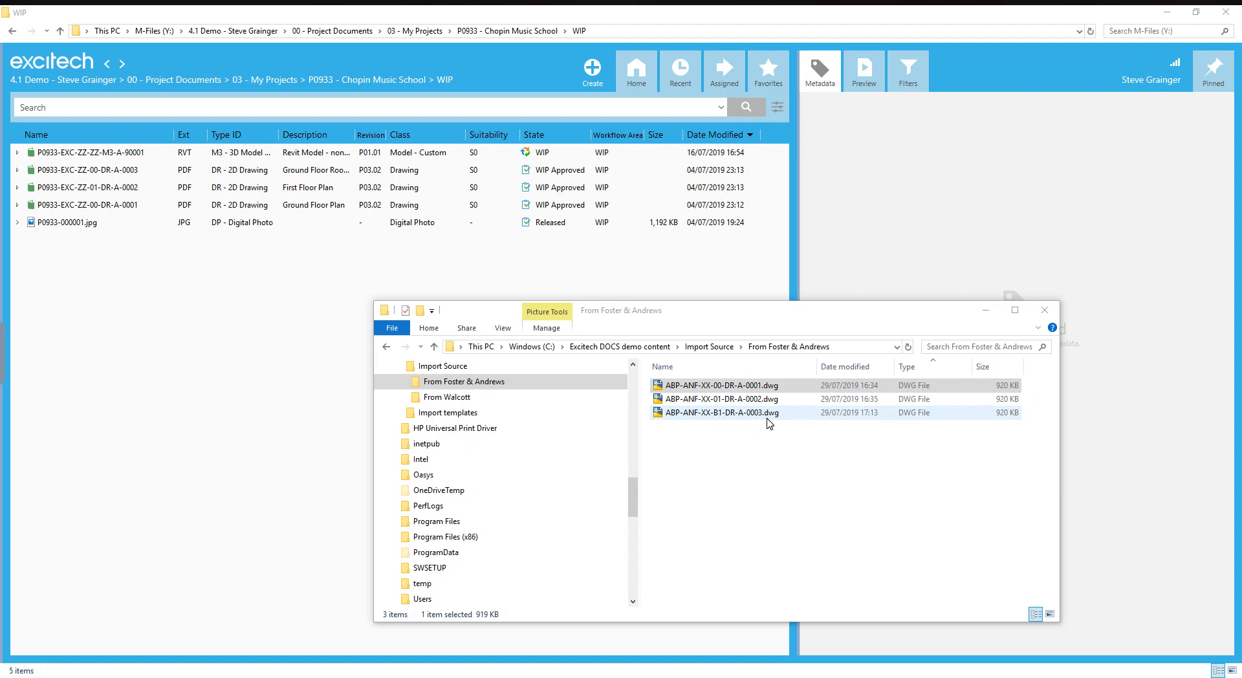
mouse_move(710, 422)
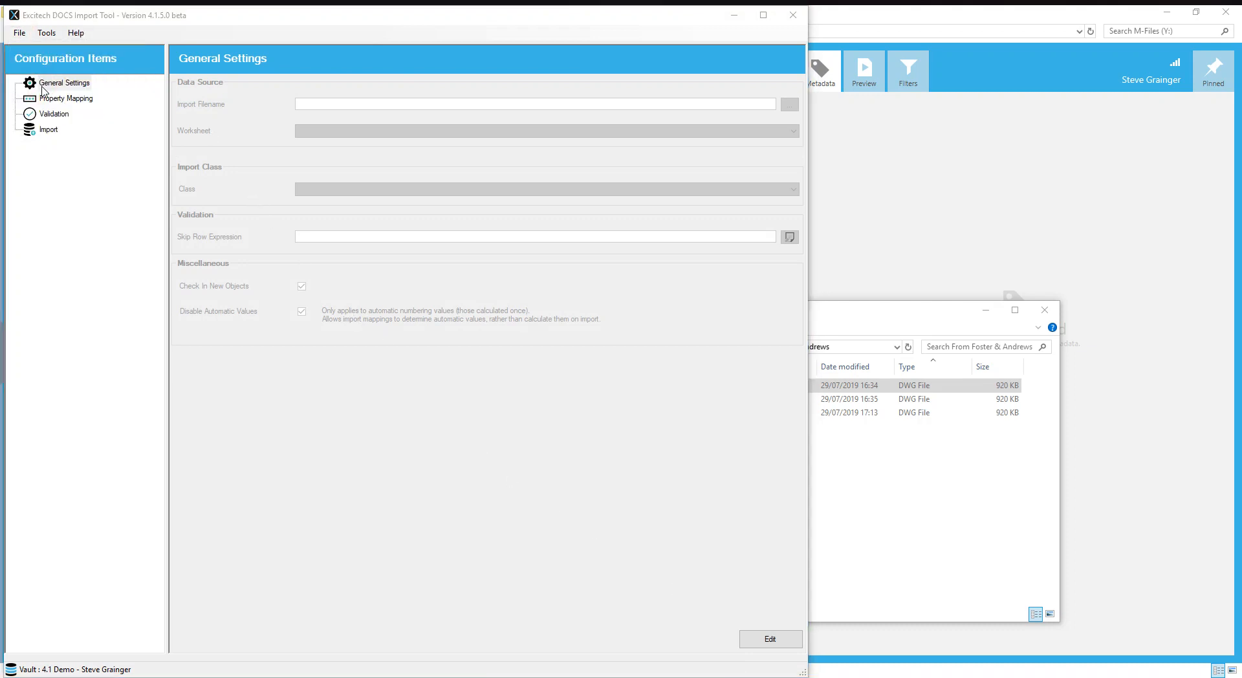
Load the 'Foster & Andrews import.exdimp' configuration and move to the Import page
left_click(238, 115)
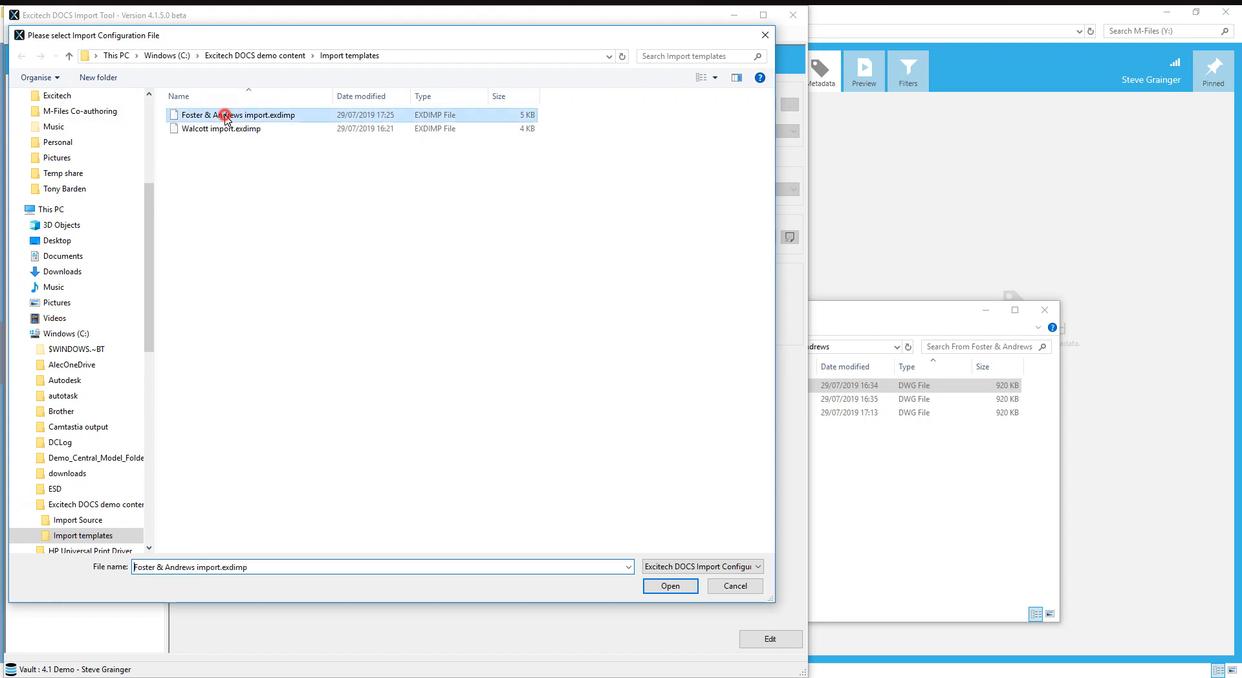
left_click(669, 586)
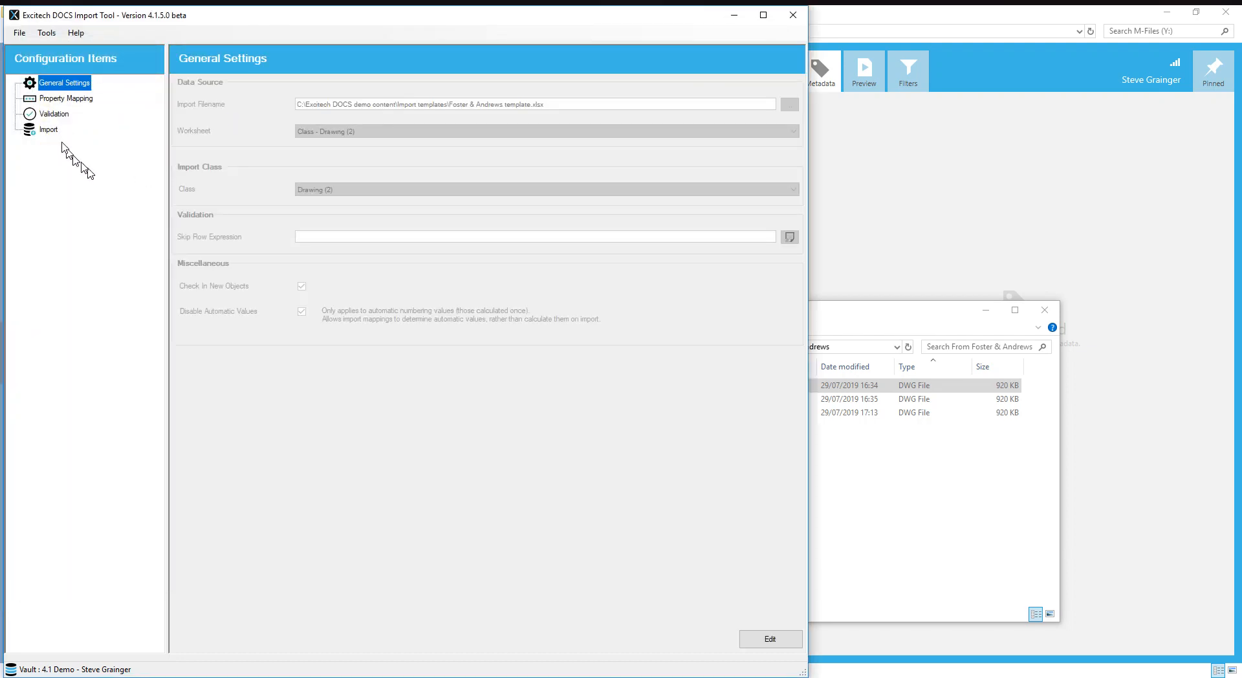
left_click(48, 130)
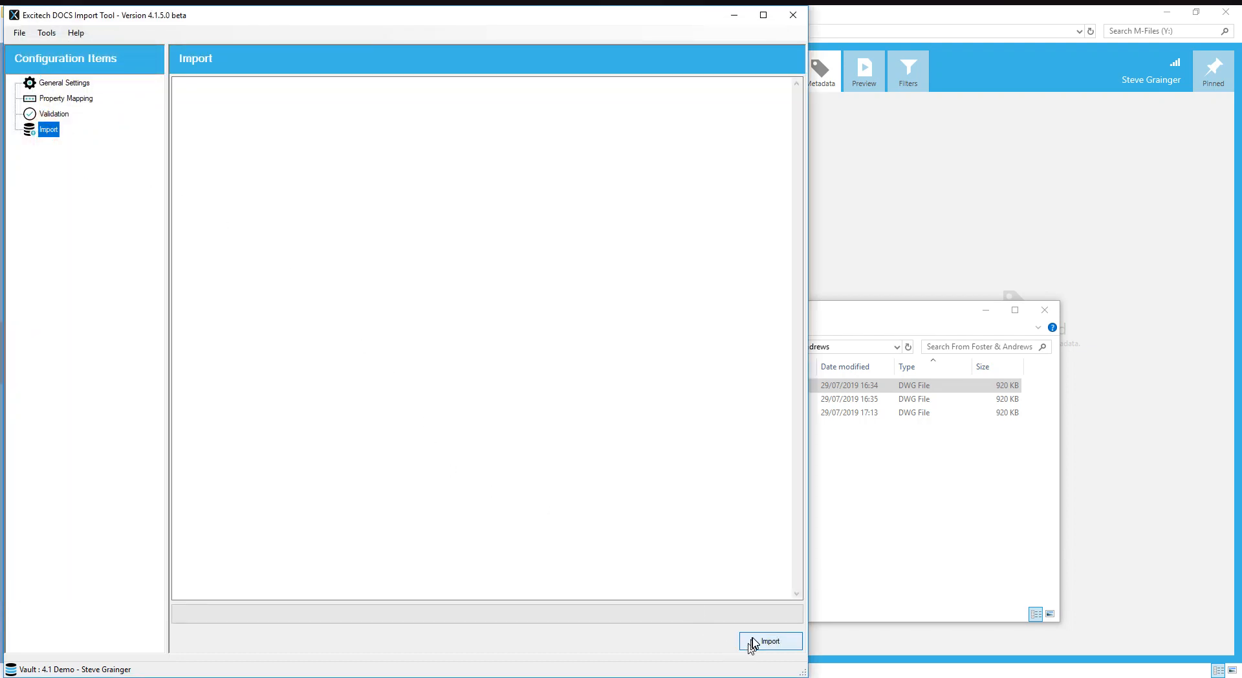
Run the import of the three drawings to Operation Complete and close the tool
left_click(768, 640)
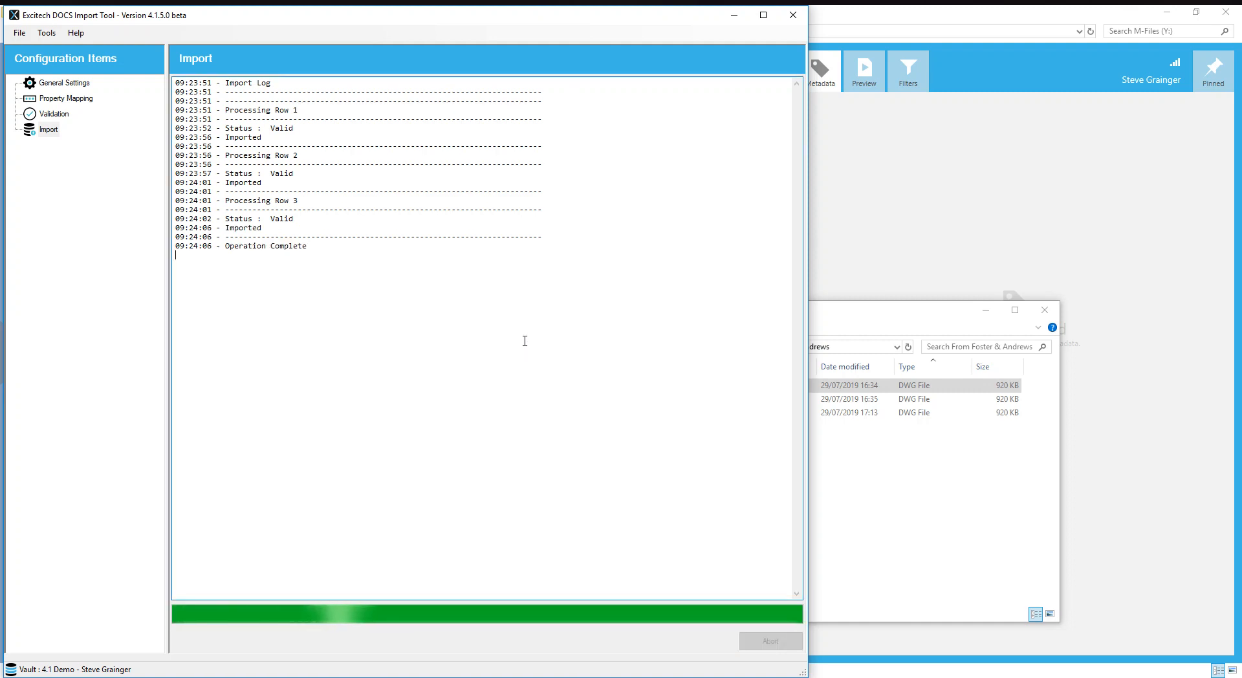
mouse_move(934, 224)
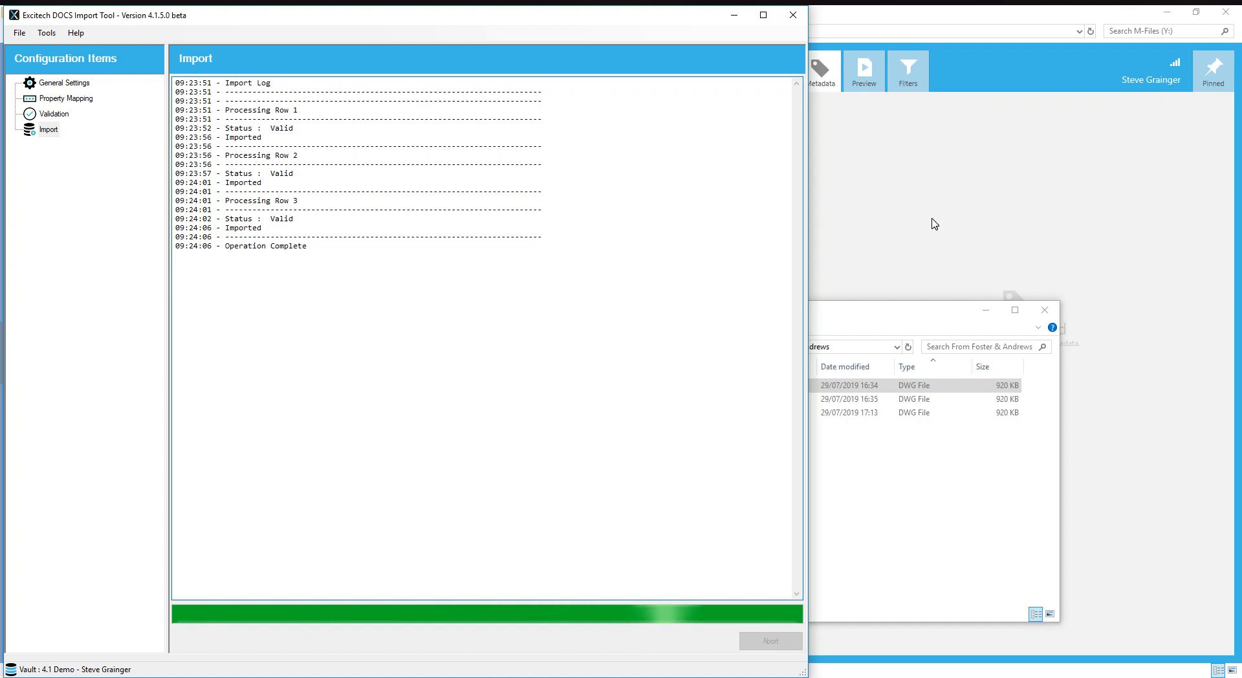
left_click(792, 15)
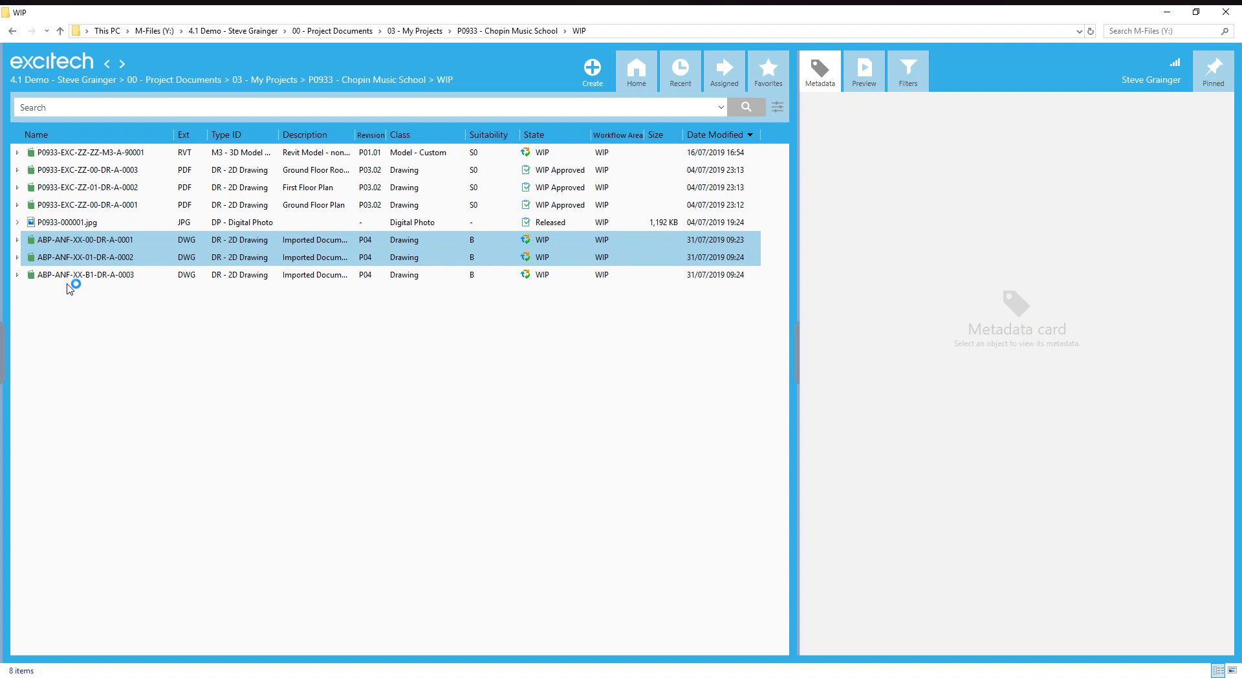
Review ABP-ANF-XX-00-DR-A-0001's metadata card and expand it to list its DWG file
left_click(85, 240)
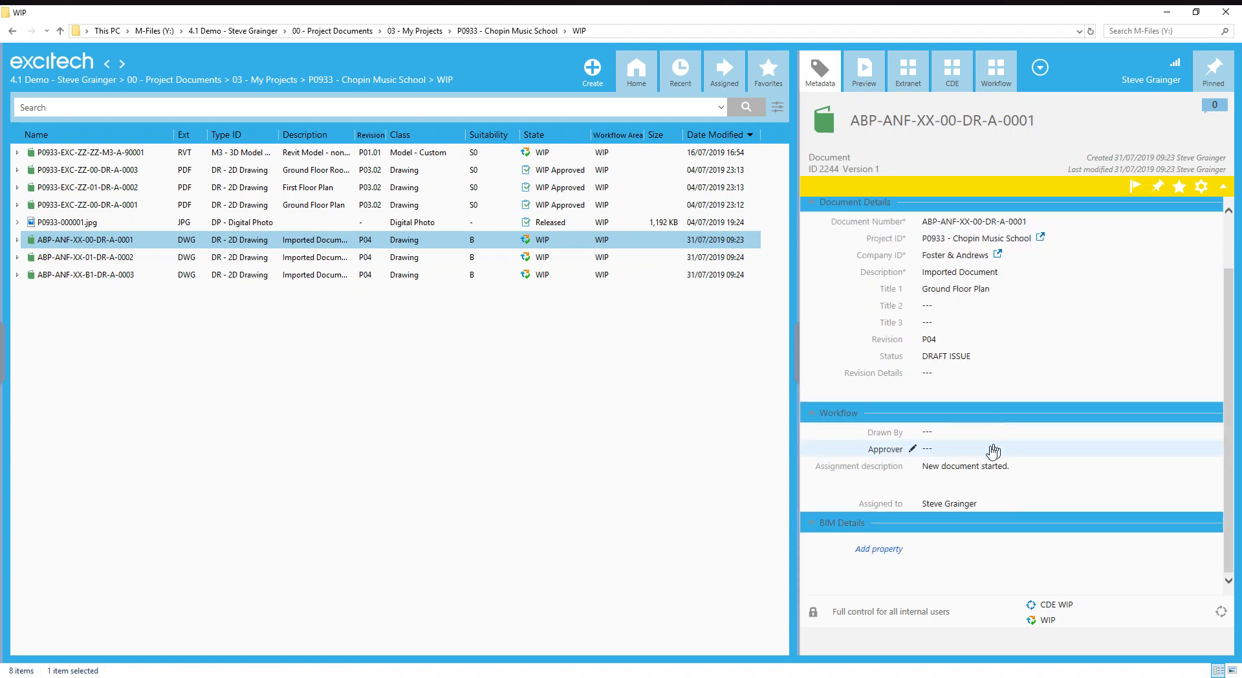
scroll("down", 3)
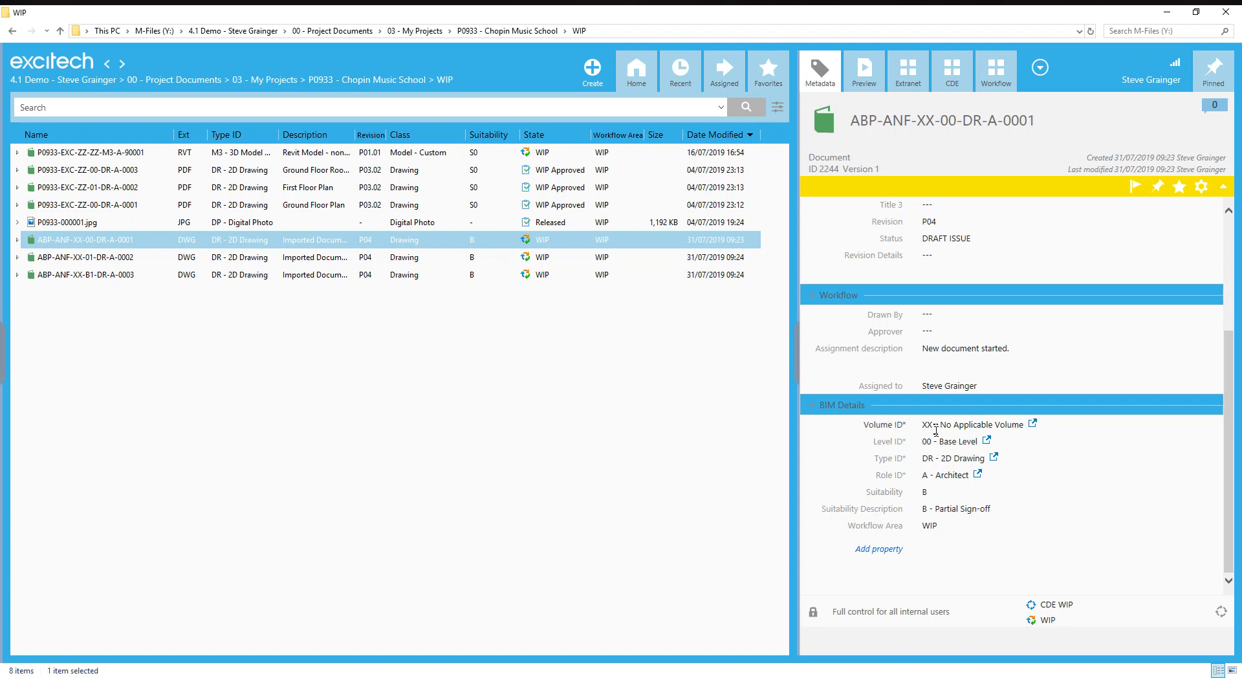
mouse_move(896, 497)
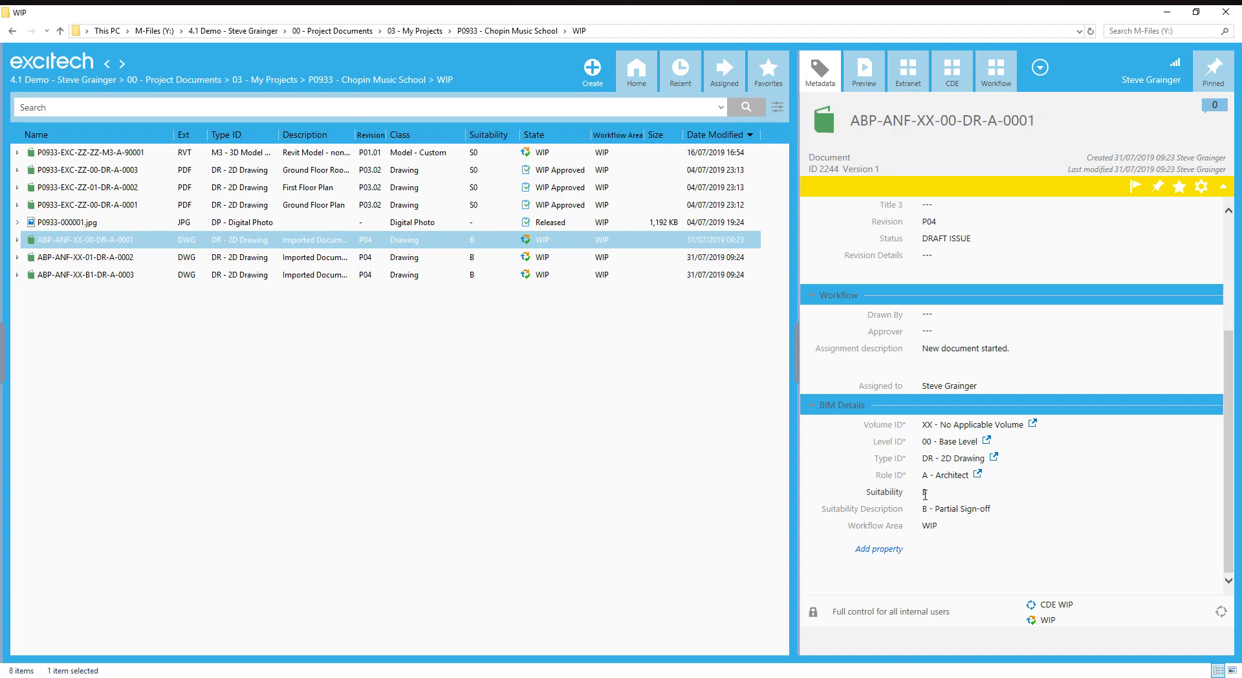
mouse_move(925, 493)
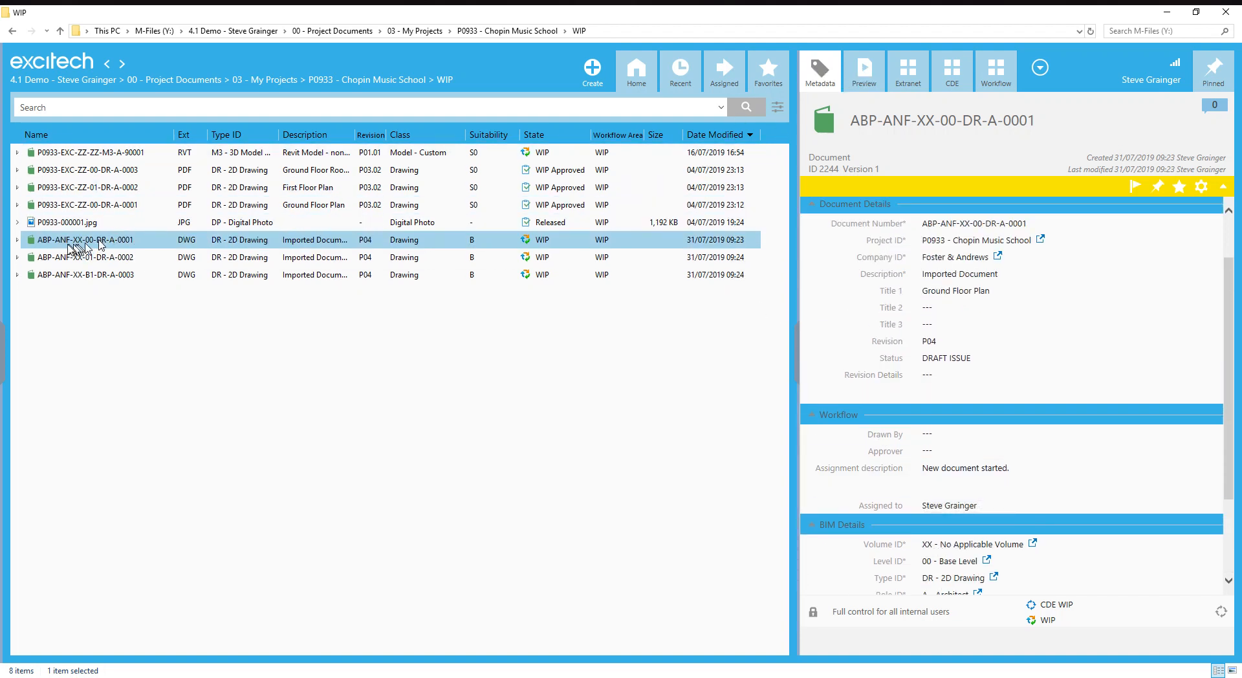
left_click(17, 239)
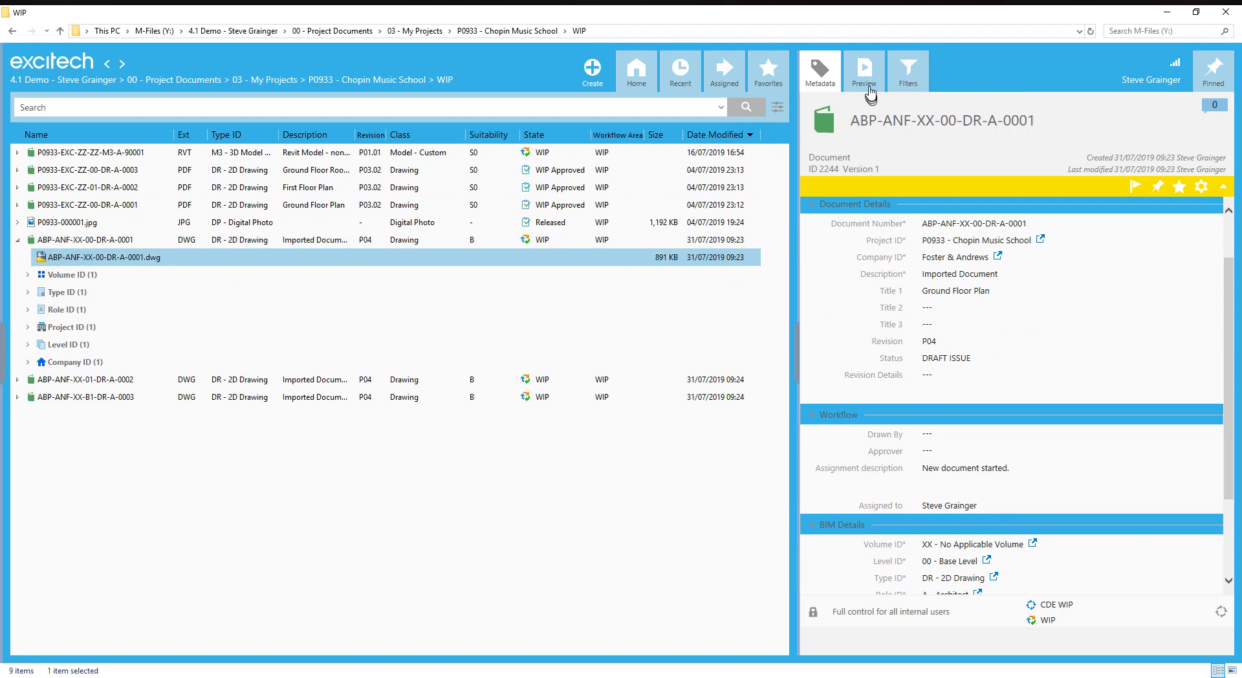
Preview the DWG to confirm the Ground Floor Plan title block marked Draft Issue, P04
left_click(863, 70)
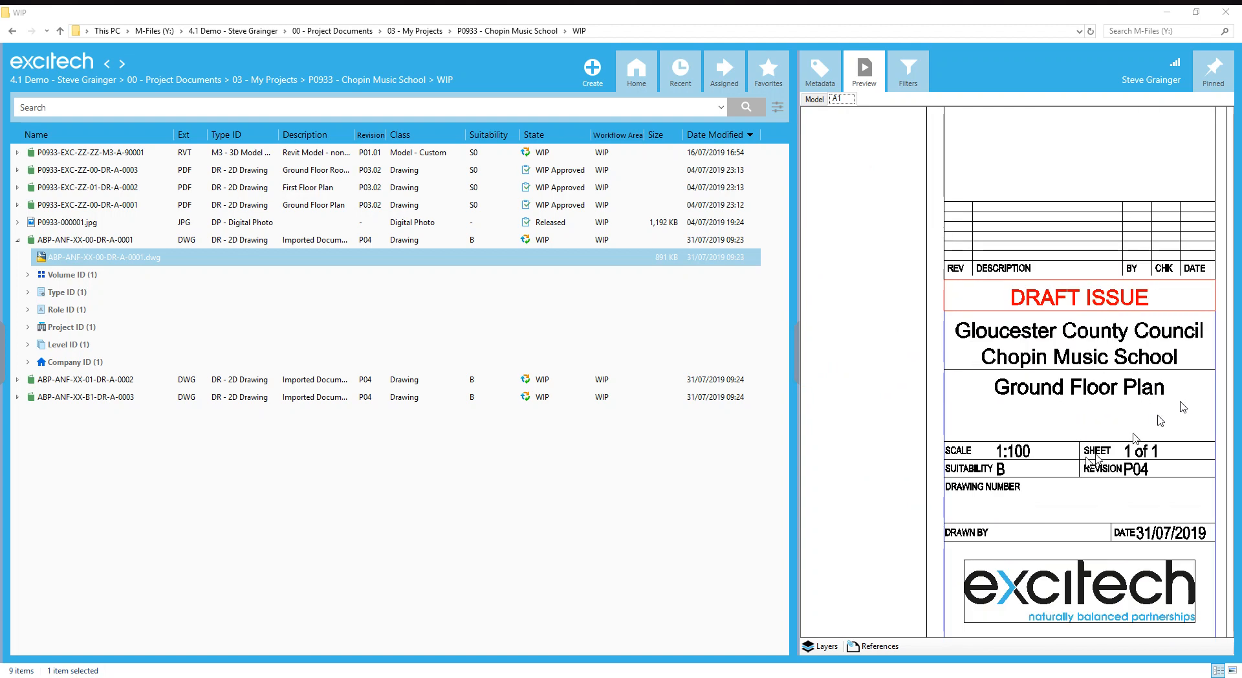
mouse_move(1142, 479)
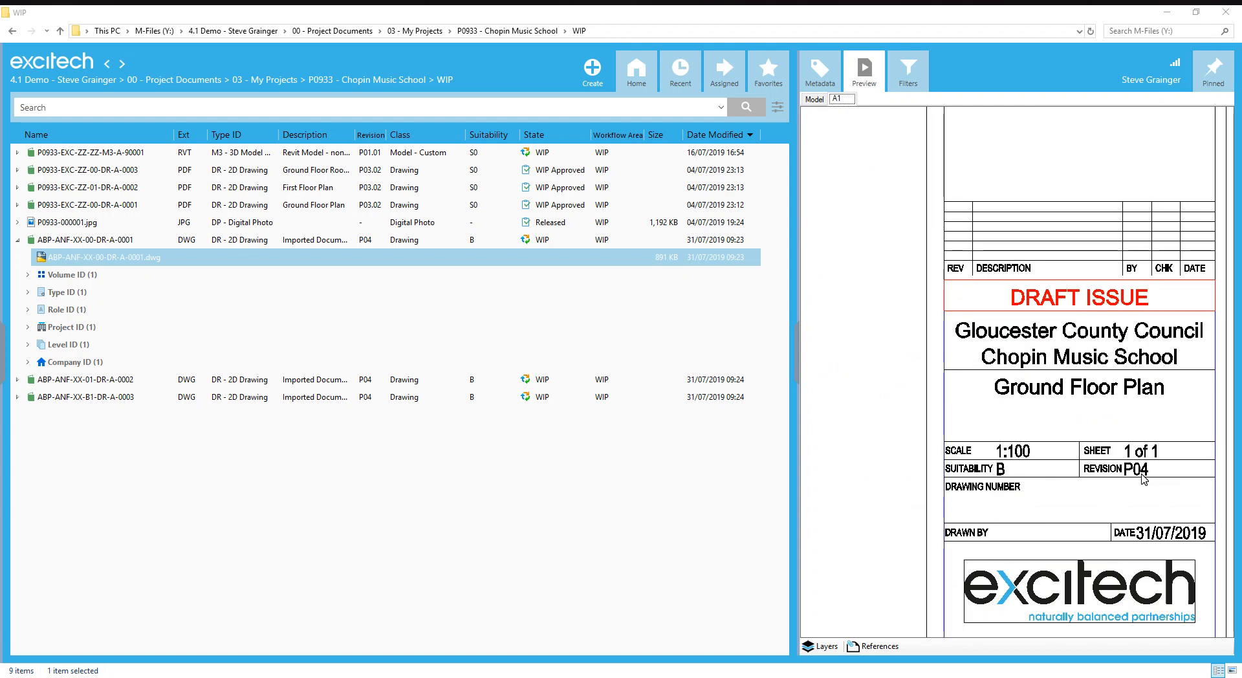